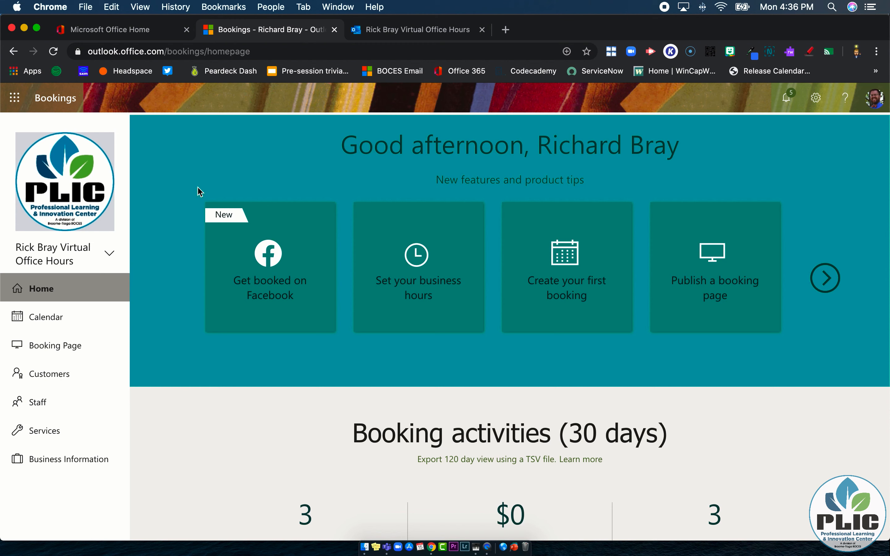
mouse_move(338, 7)
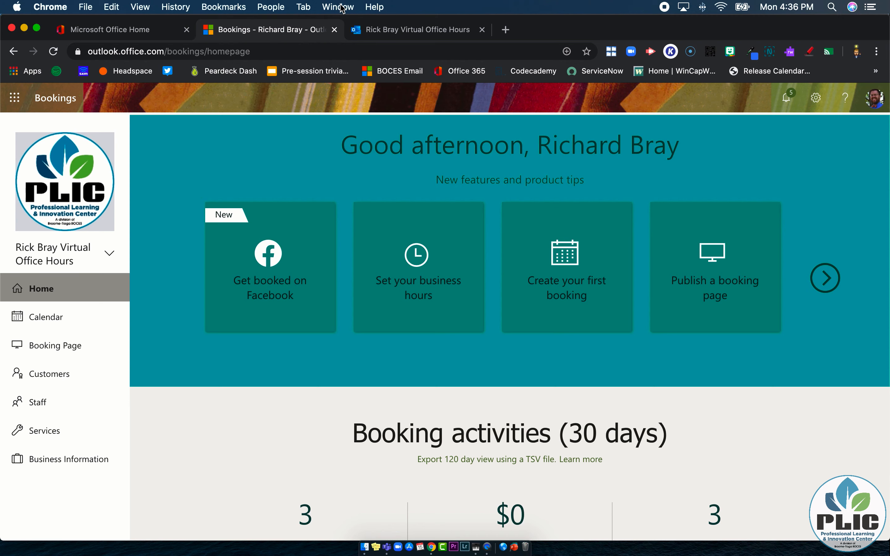
View the public booking page and pick the 30-minute appointment service
left_click(417, 30)
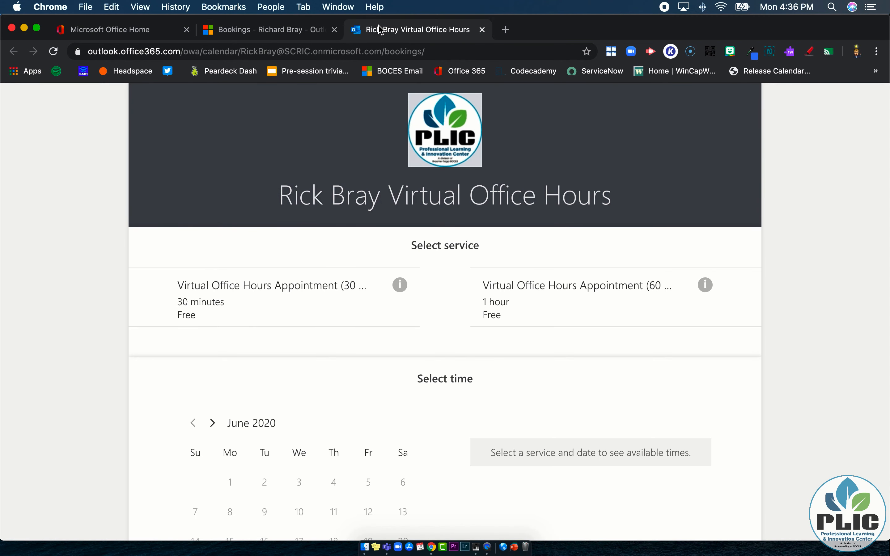
left_click(273, 298)
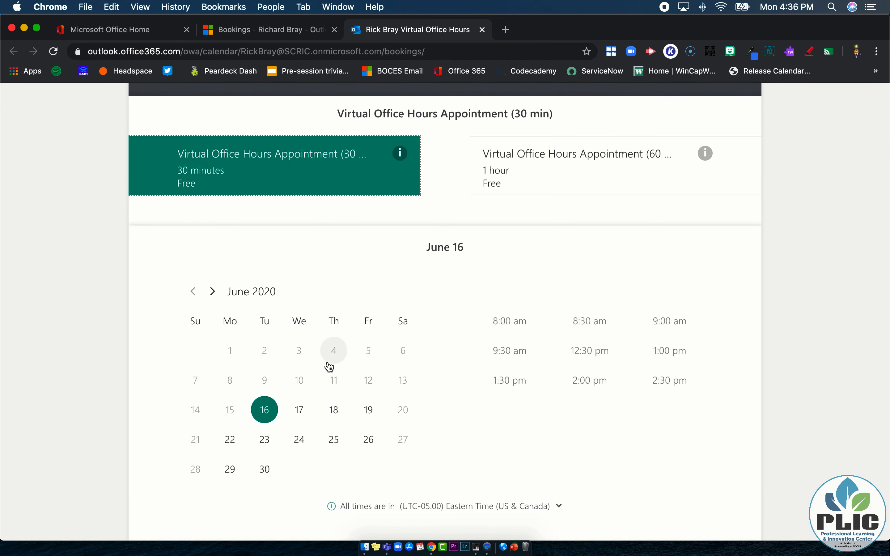
mouse_move(333, 351)
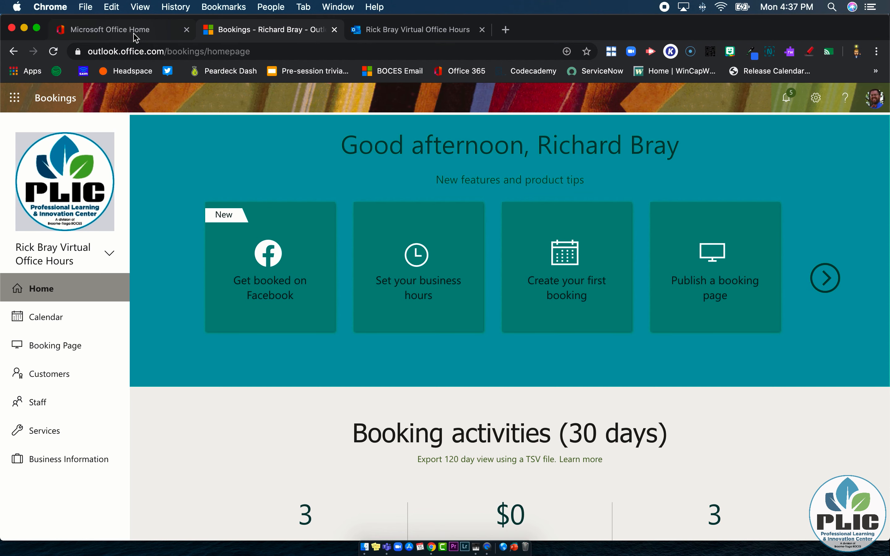
Move between the Office 365 home page and Bookings, then return to the public booking page
left_click(108, 29)
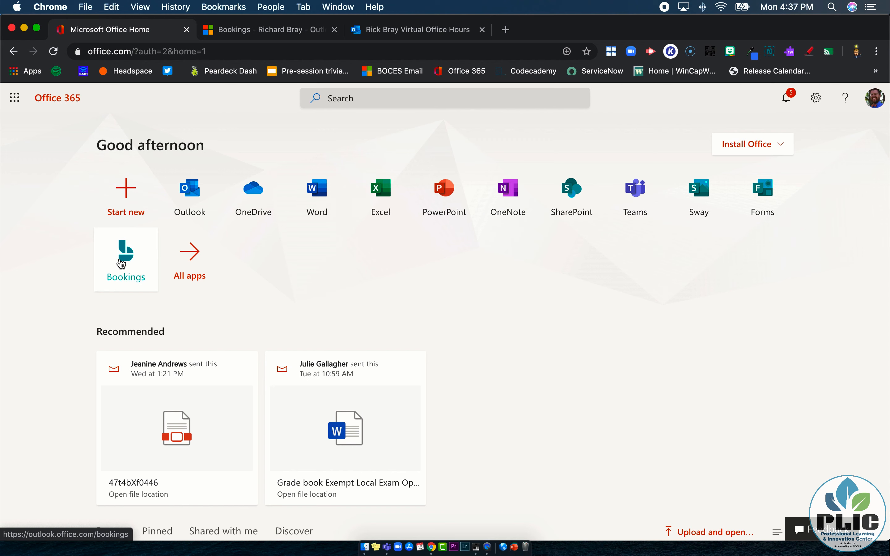
mouse_move(188, 65)
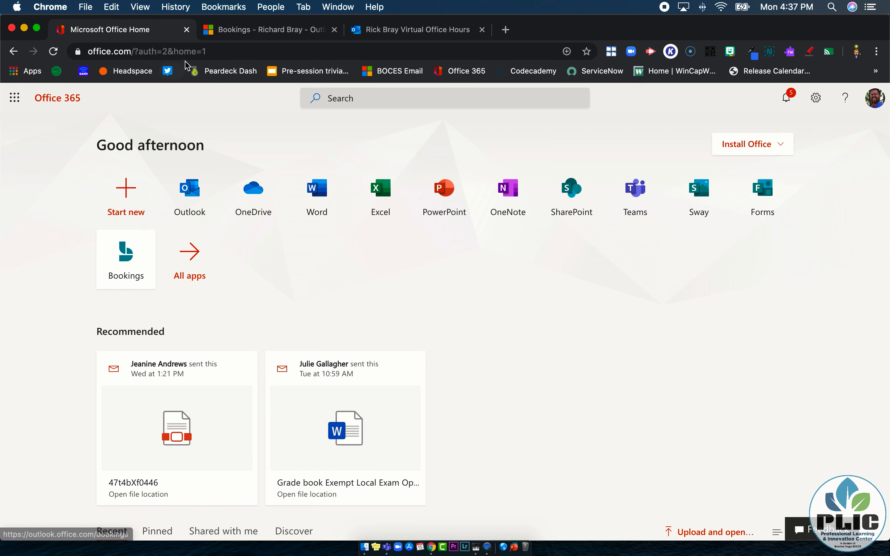
left_click(267, 30)
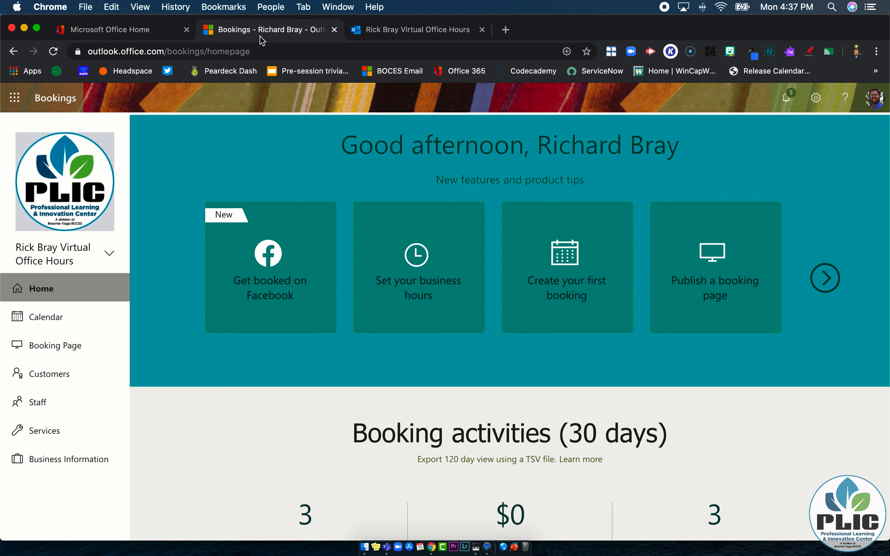
left_click(108, 29)
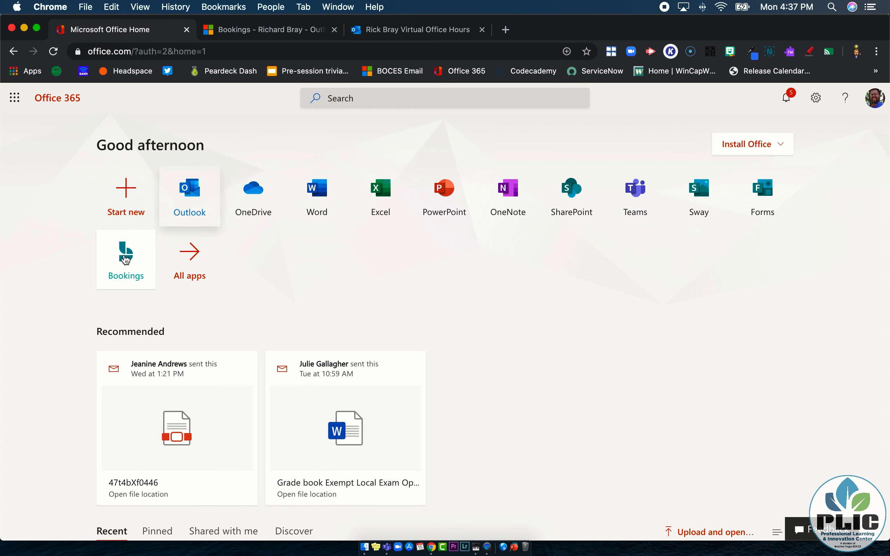
mouse_move(254, 40)
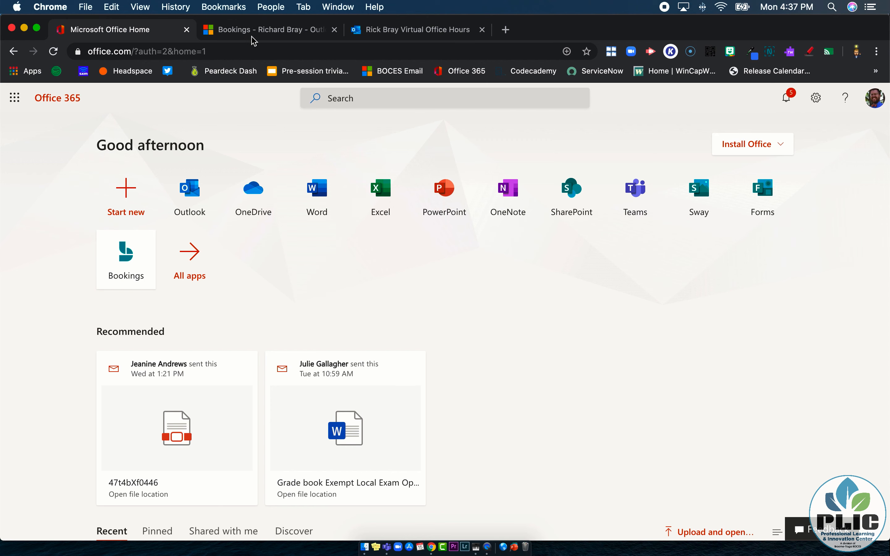
left_click(267, 30)
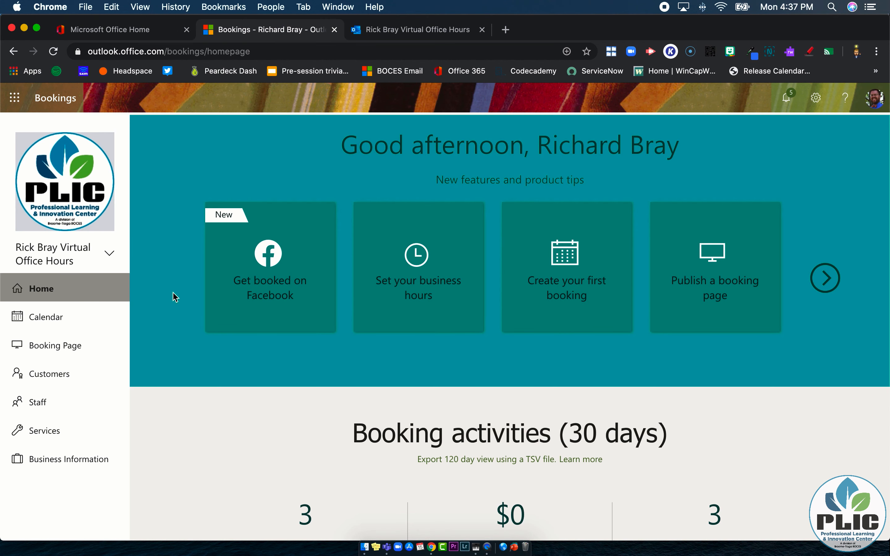
mouse_move(259, 406)
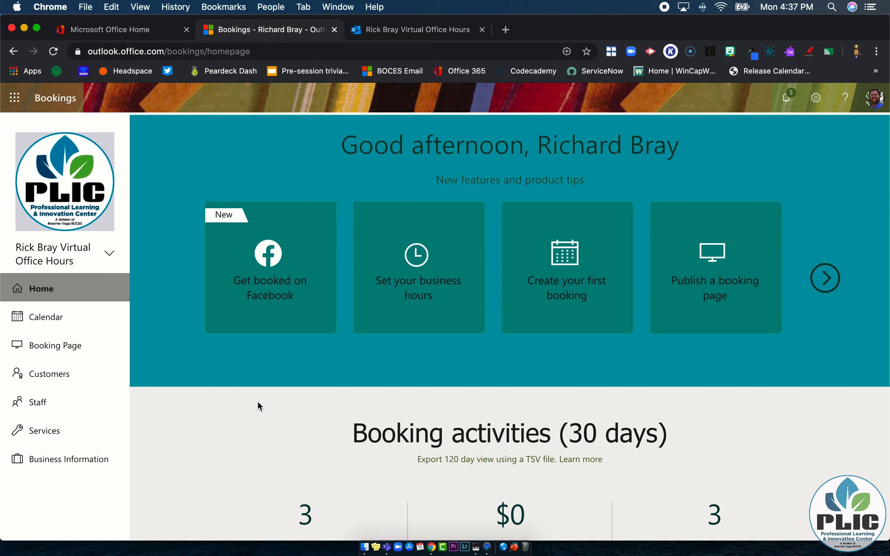
scroll("down", 3)
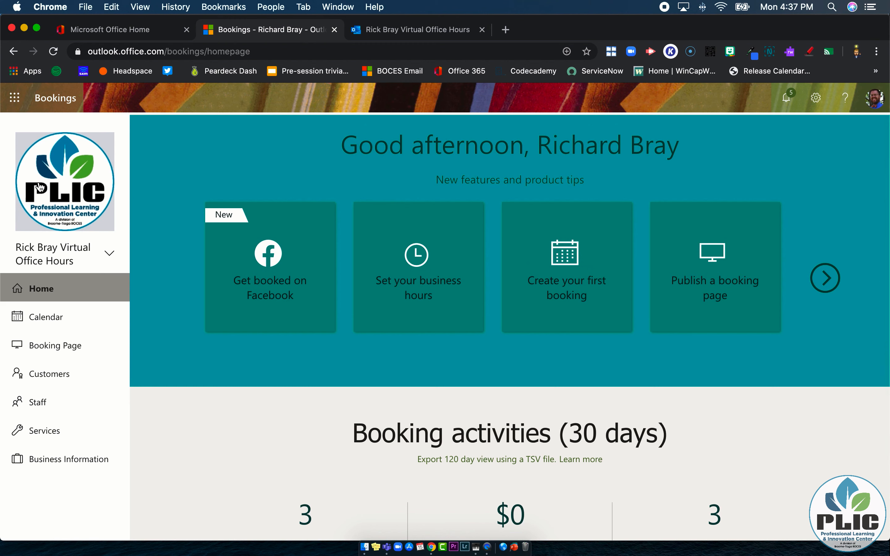
mouse_move(59, 179)
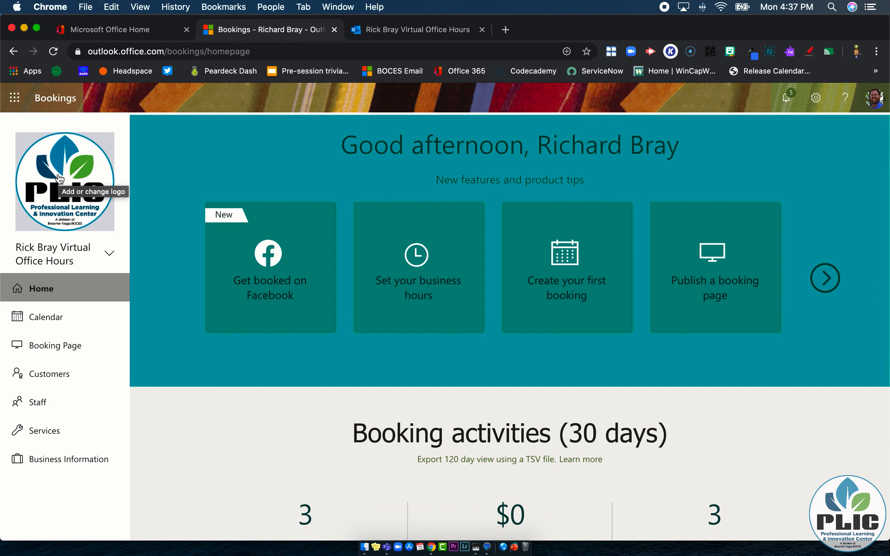
mouse_move(400, 36)
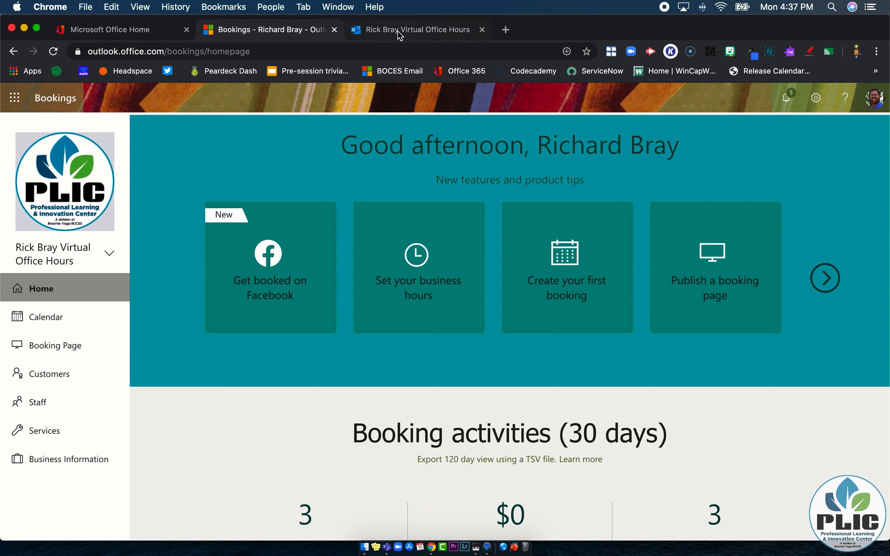
left_click(417, 30)
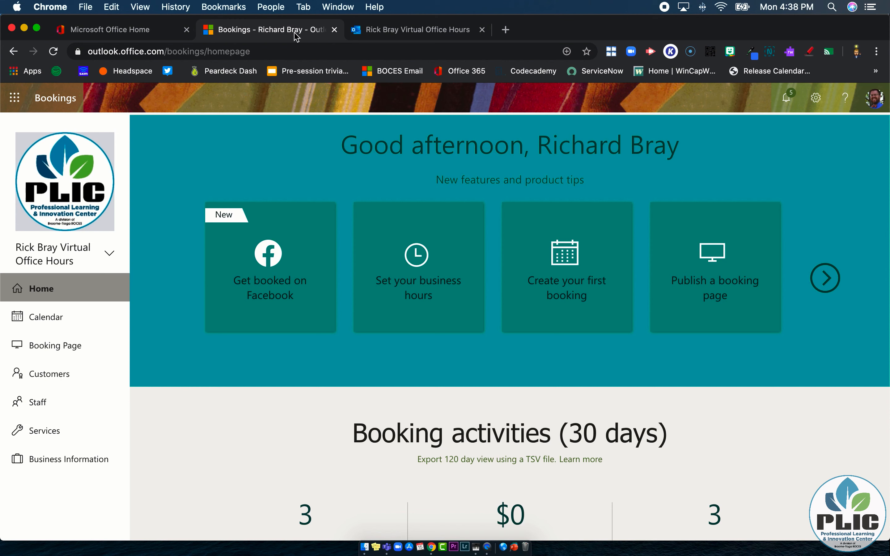
mouse_move(141, 205)
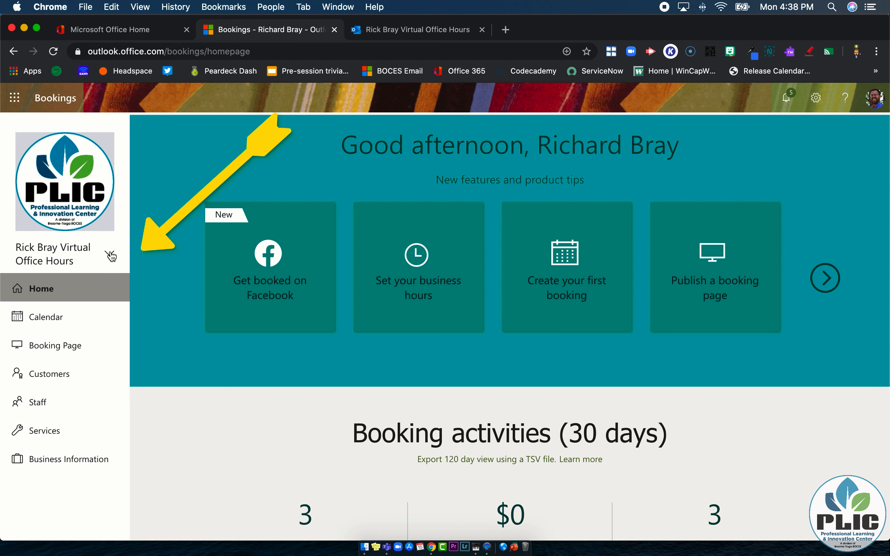
Show the Choose a calendar list of booking calendars via the calendar switcher, then close it without switching
left_click(109, 254)
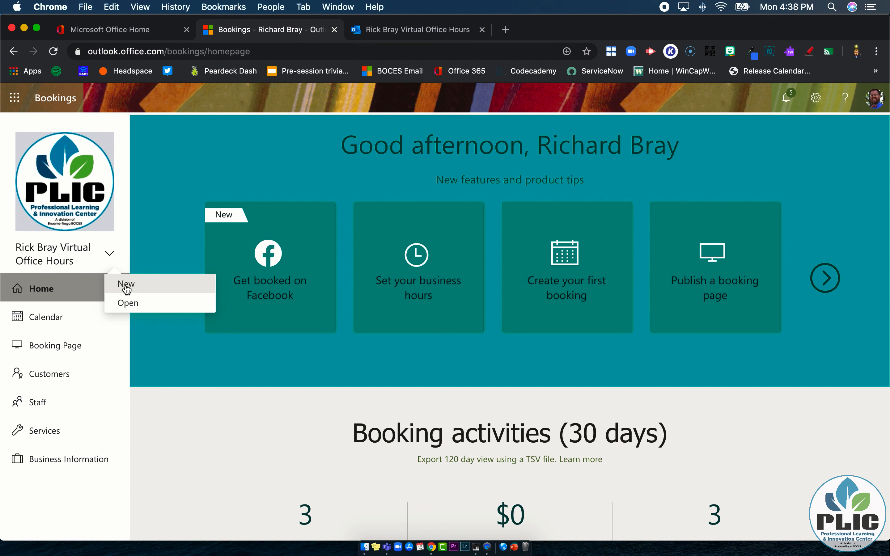
left_click(128, 302)
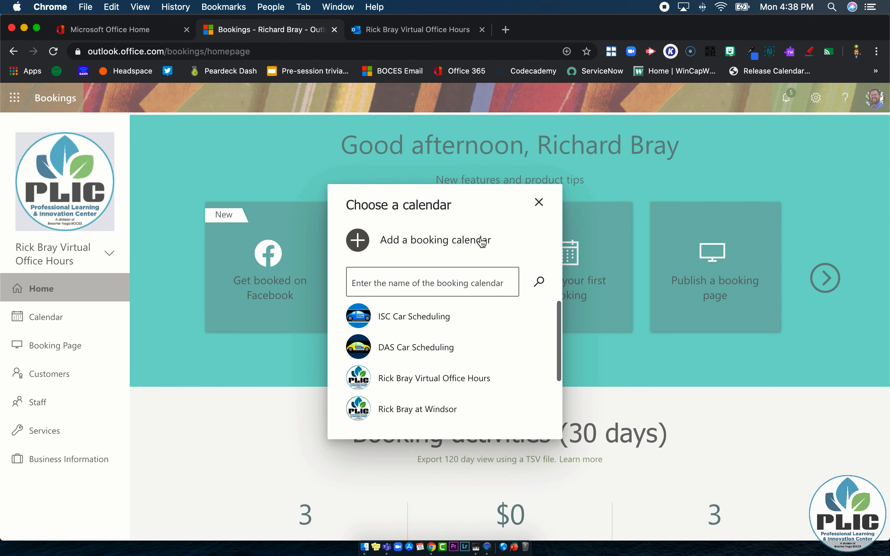
mouse_move(518, 211)
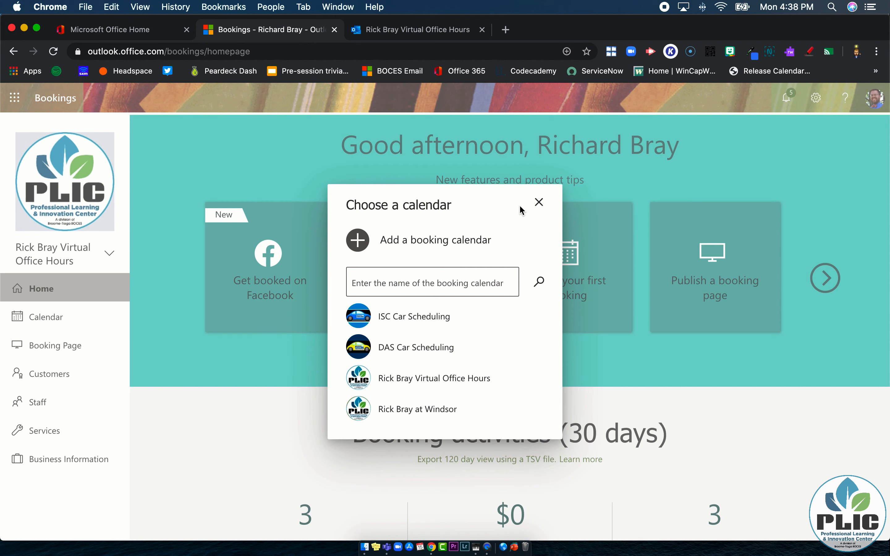
left_click(539, 203)
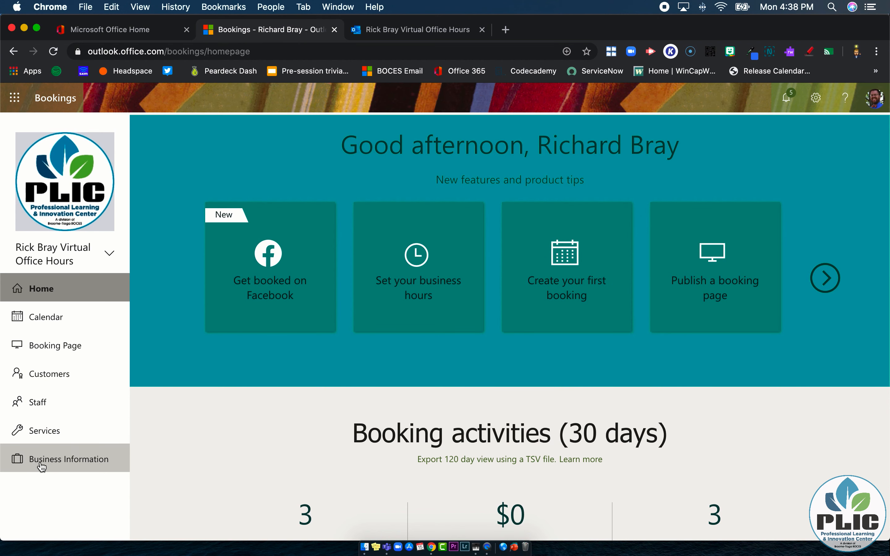
mouse_move(46, 316)
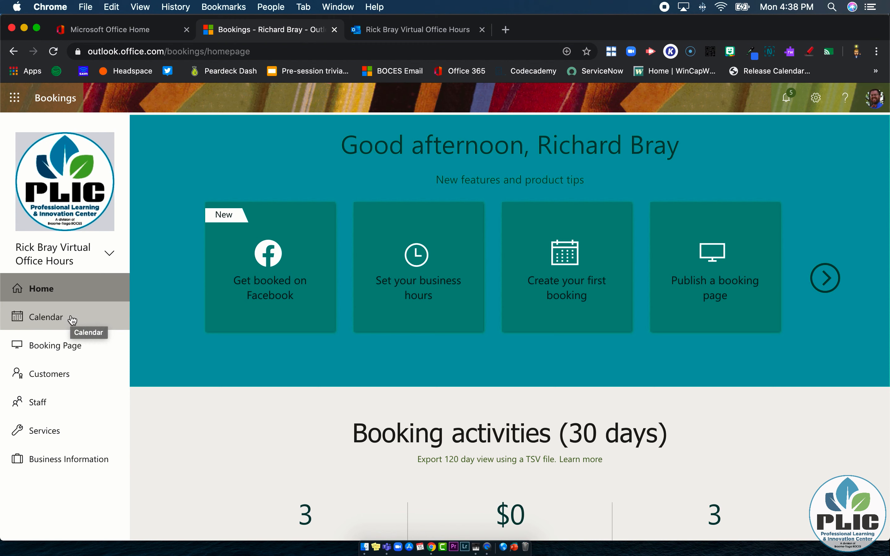